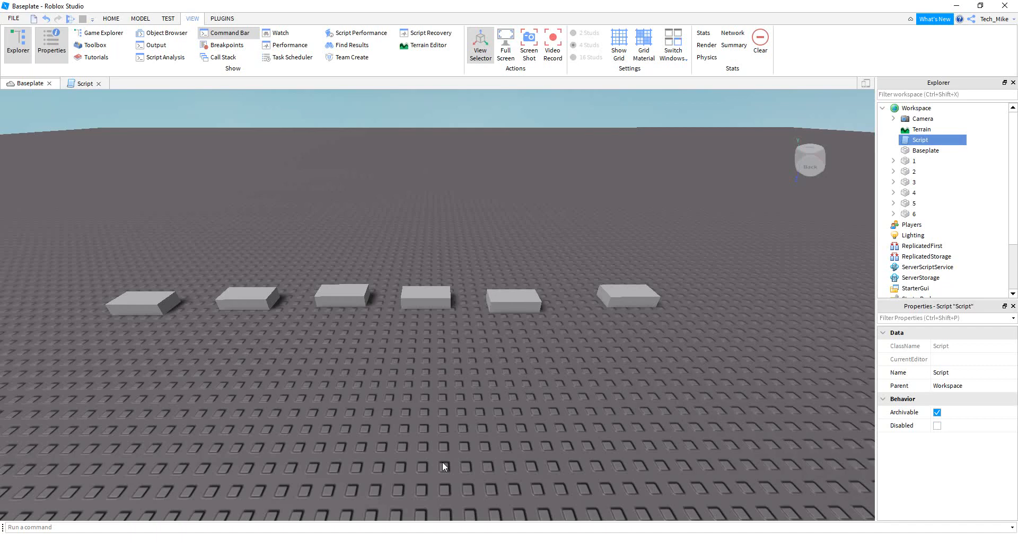
Bring the Workspace loop script into the editor for modification
click(81, 84)
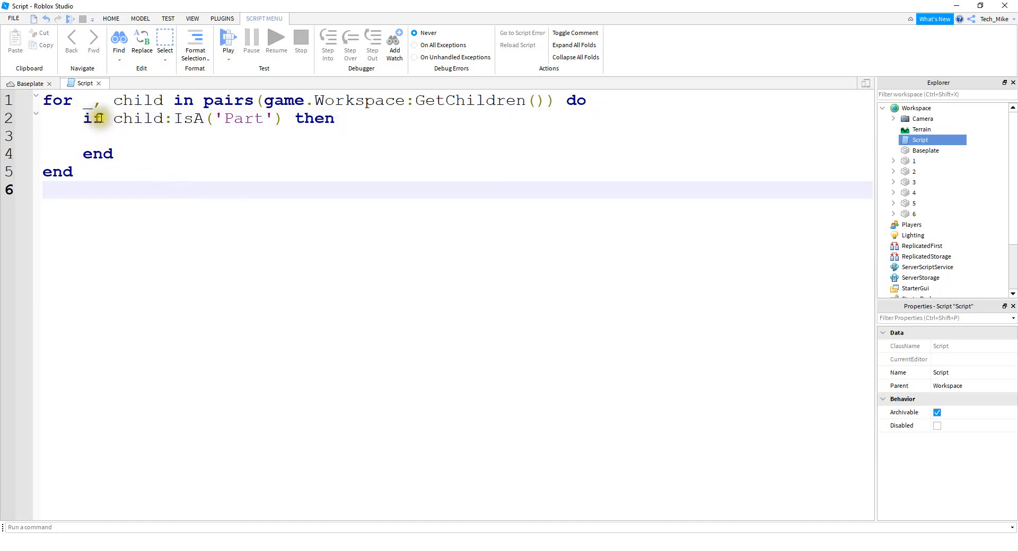
mouse_move(119, 126)
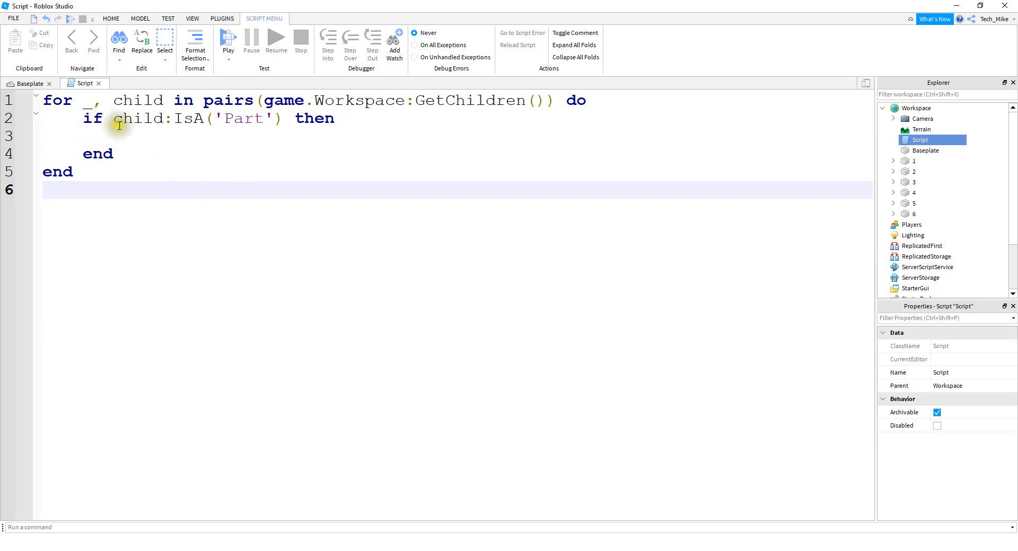
Extend the Part check with 'and child.Name == "3"'
click(285, 119)
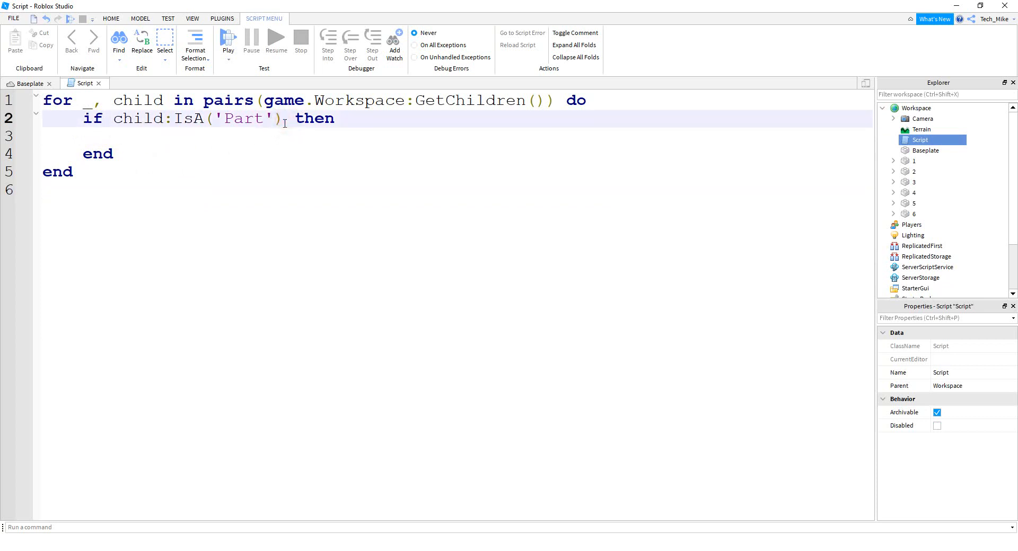
text(and)
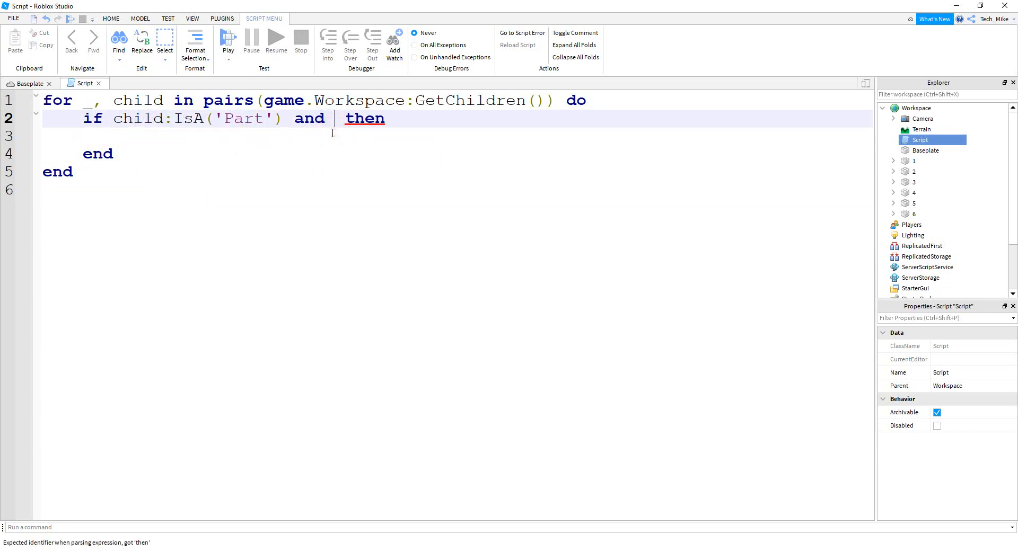
text(child.Name == "3")
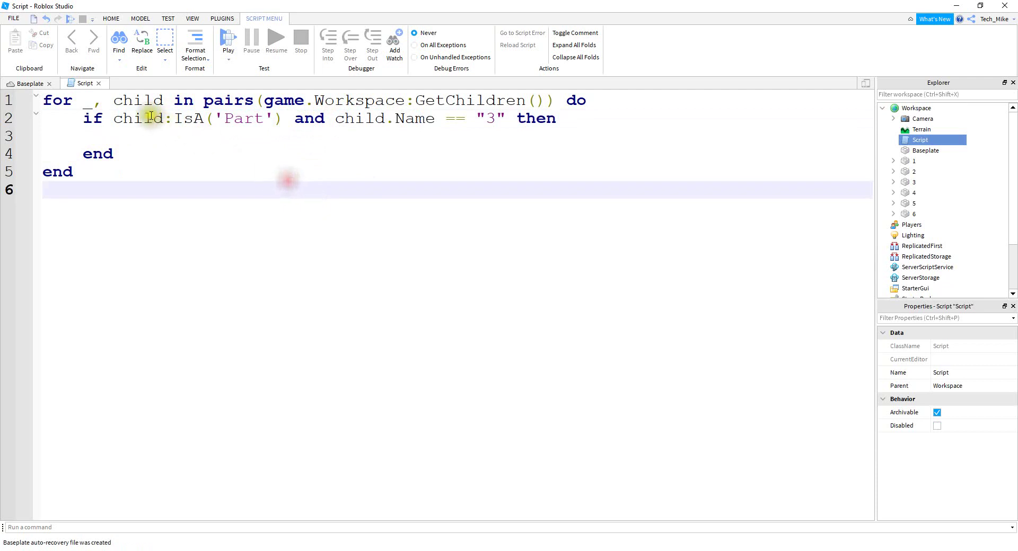
drag(343, 118, 455, 117)
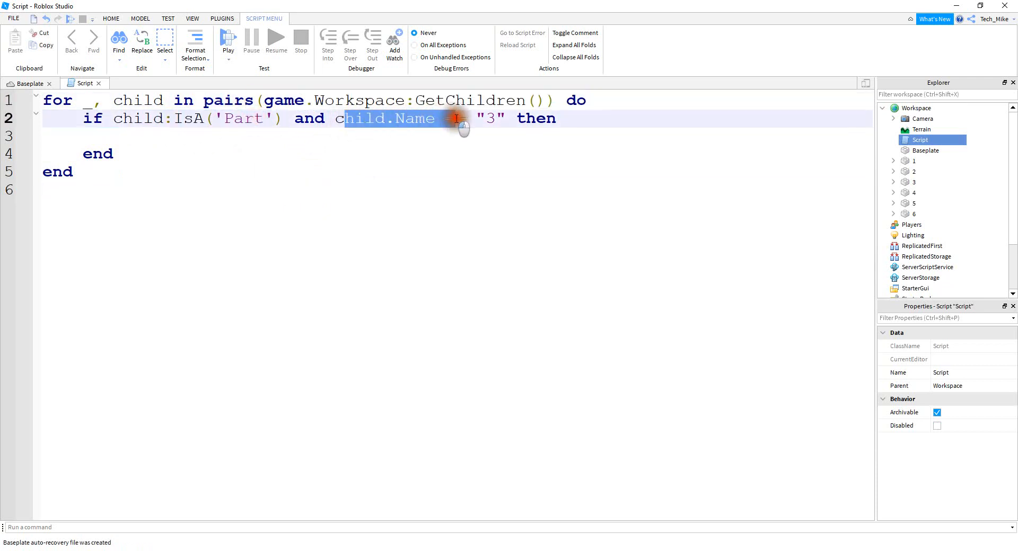
text(==)
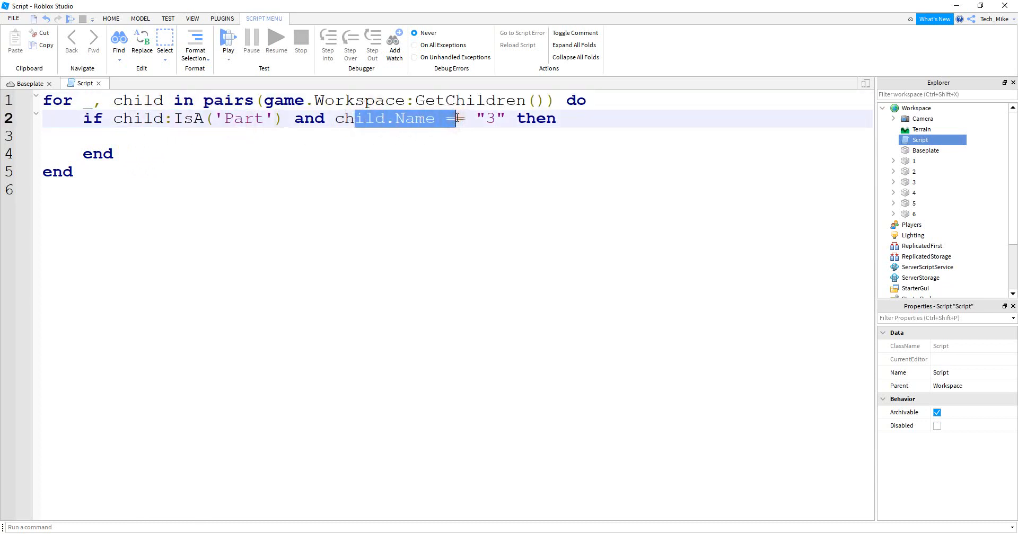
click(161, 121)
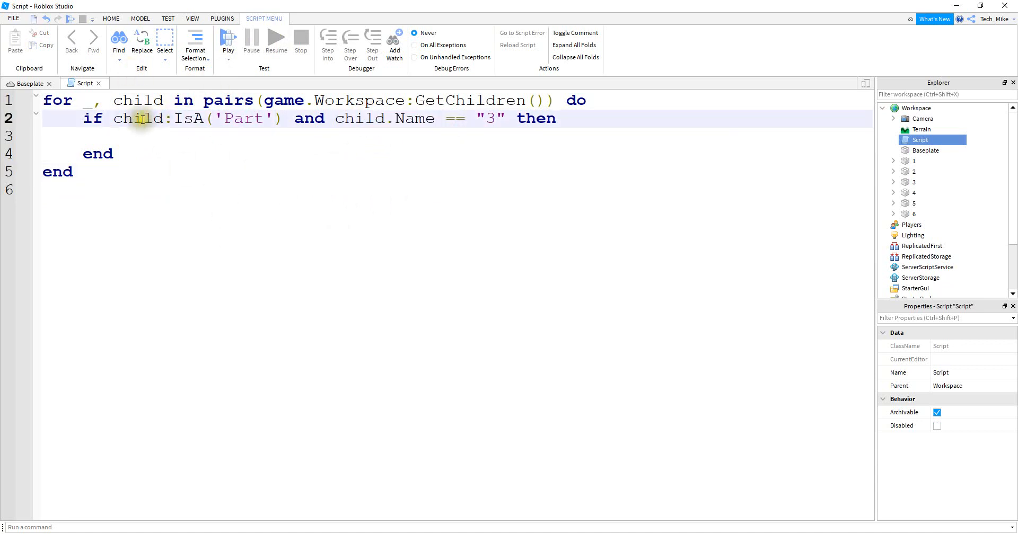
Make matching parts Really blue via child.BrickColor = BrickColor.new('Really blue')
drag(144, 118, 259, 117)
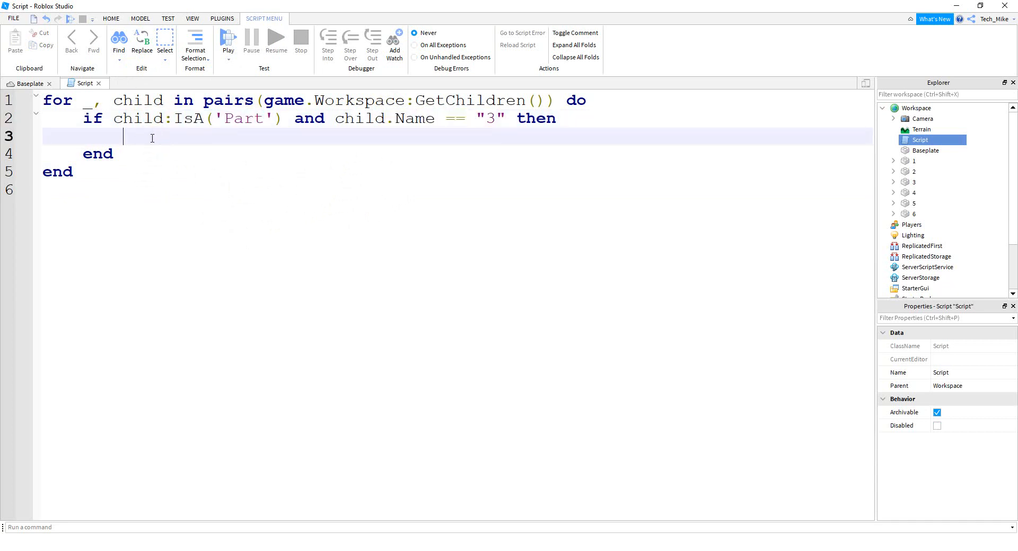
text(child.BrickColor = BrickColor.new('Really blue'))
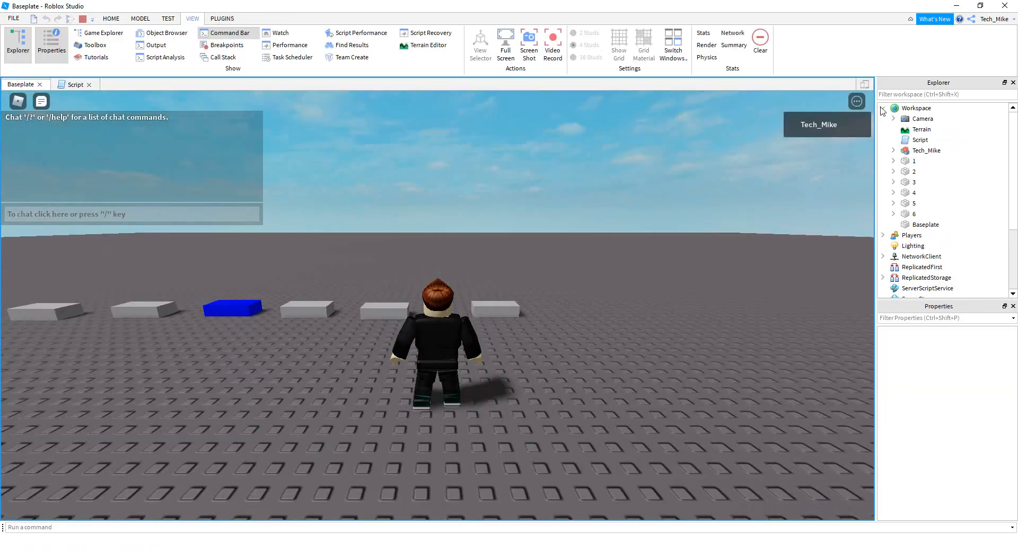
Confirm part 3's BrickColor in the test, end it and switch the condition to 'or'
click(914, 193)
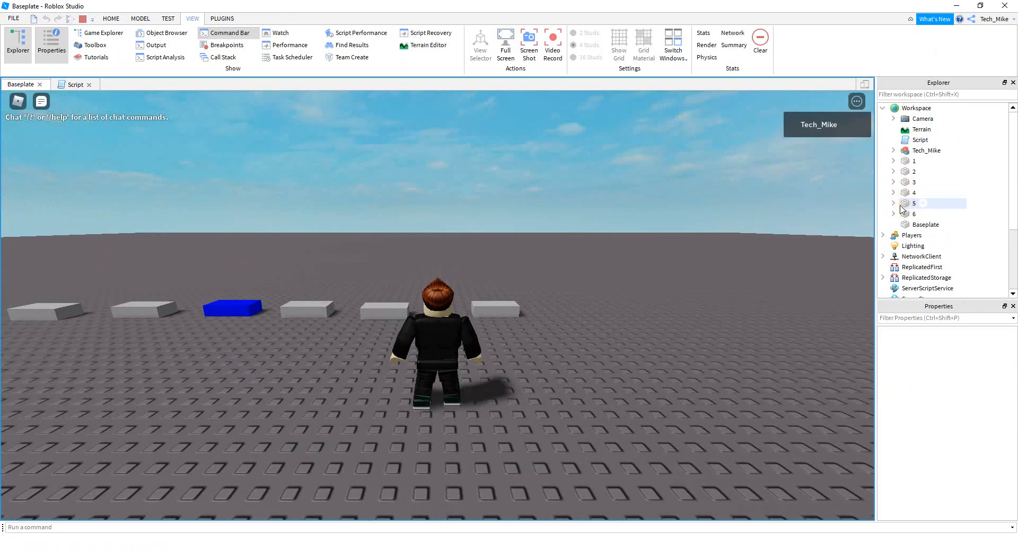
click(913, 183)
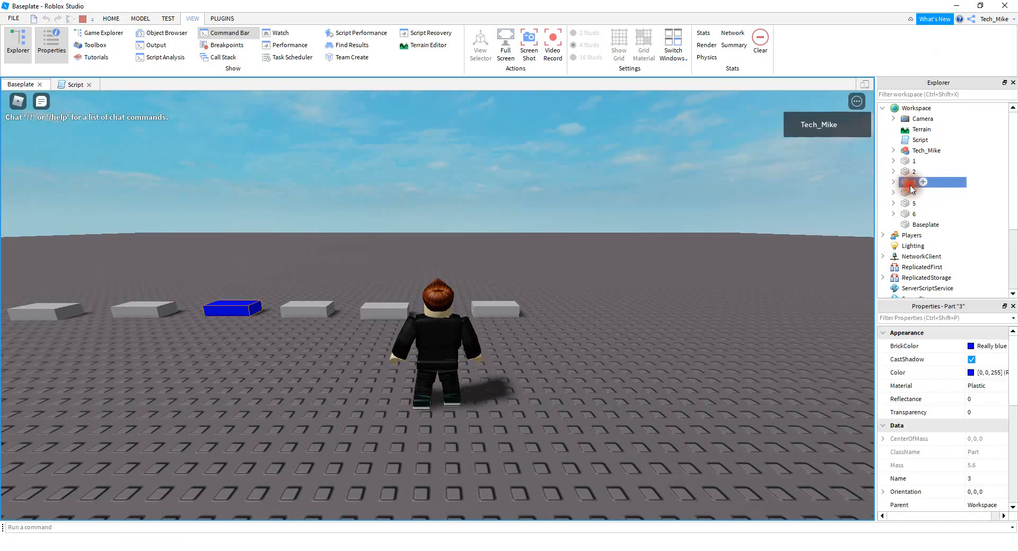
click(913, 182)
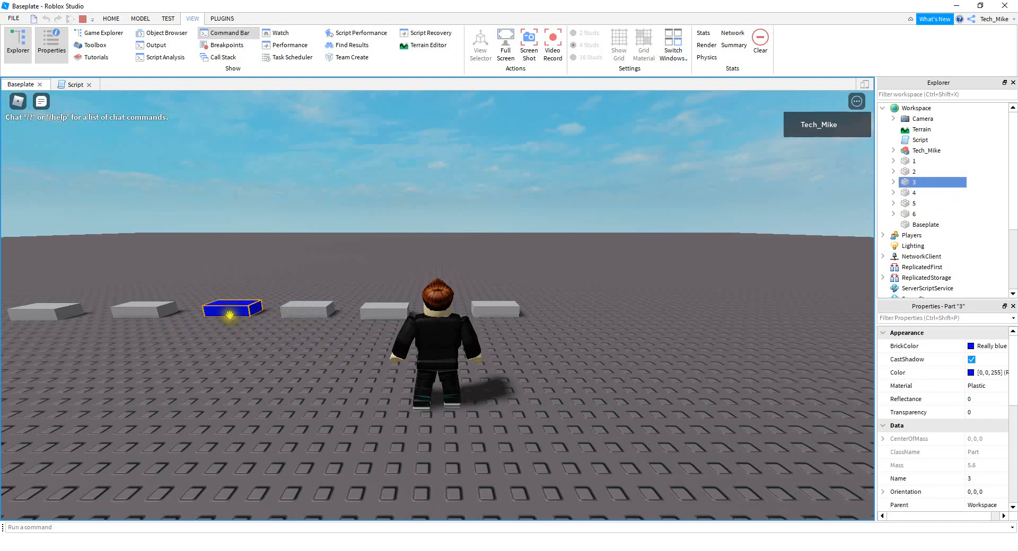
click(77, 85)
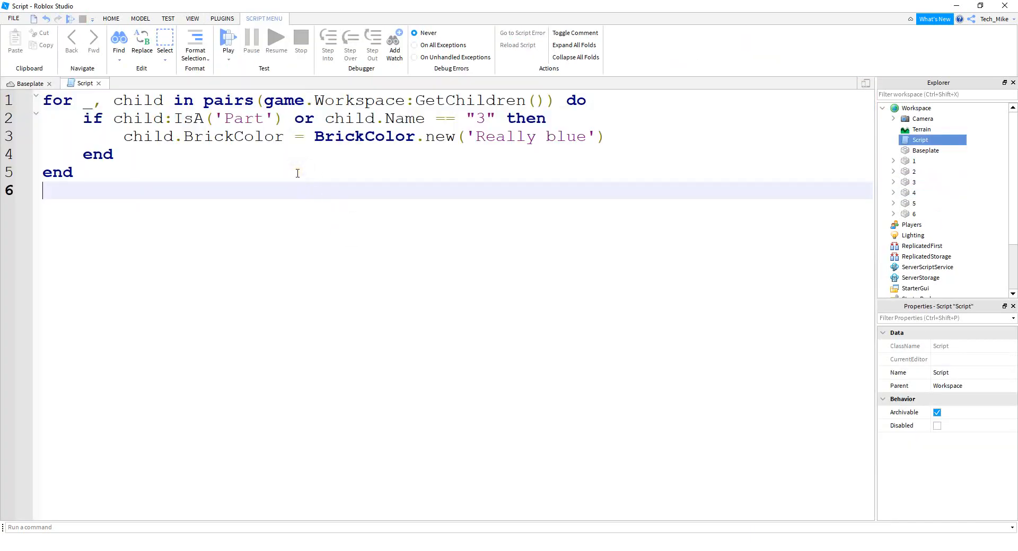
Point out the 'or' and the BrickColor line, then run a playtest turning everything blue
double_click(303, 119)
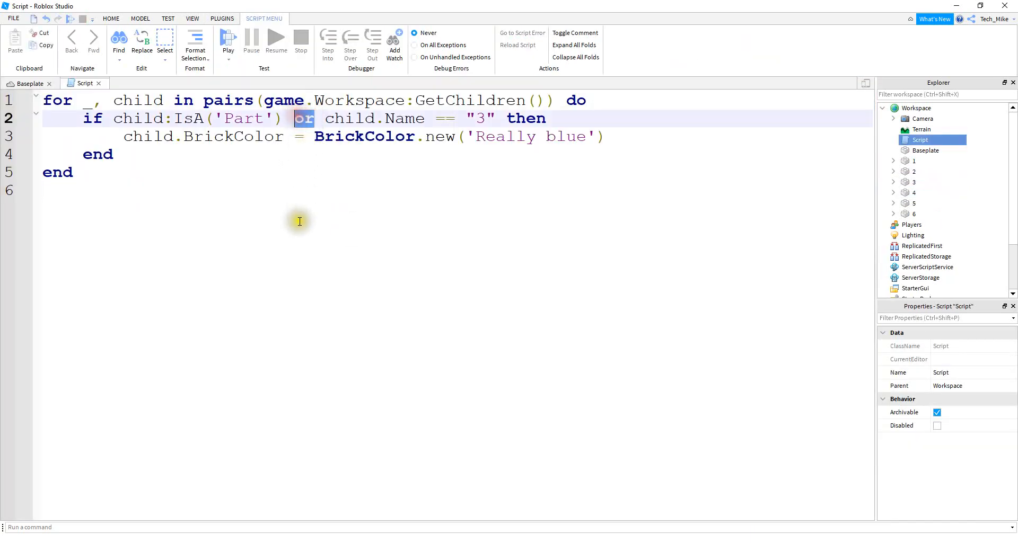
mouse_move(392, 96)
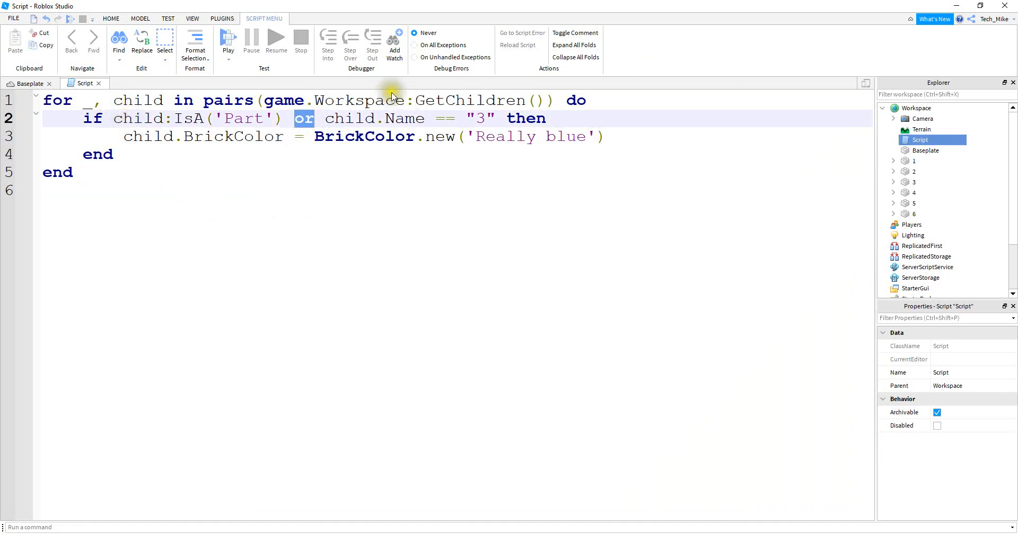
mouse_move(374, 121)
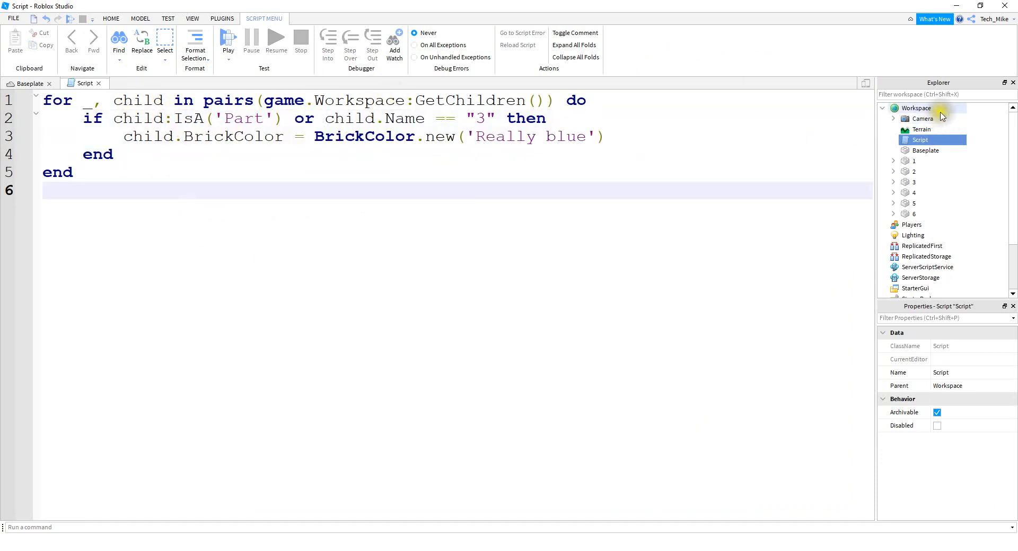
drag(133, 118, 217, 117)
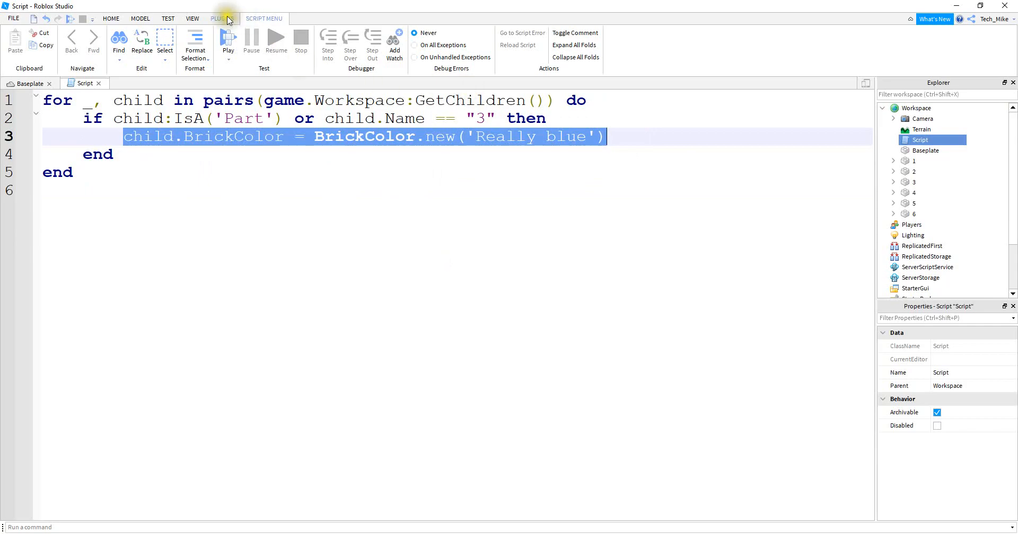
click(228, 38)
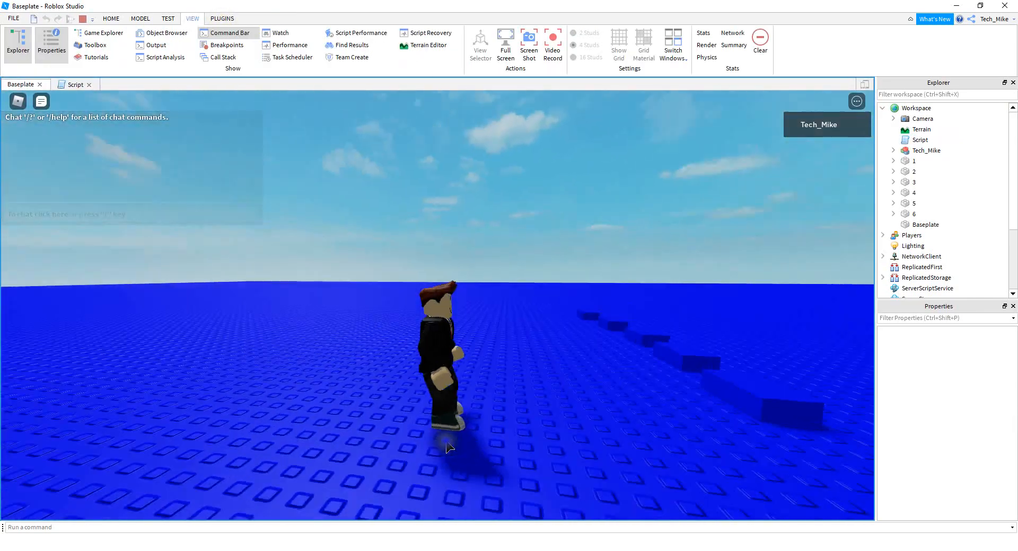
End the playtest to revise the condition to names "6" or "3"
click(74, 85)
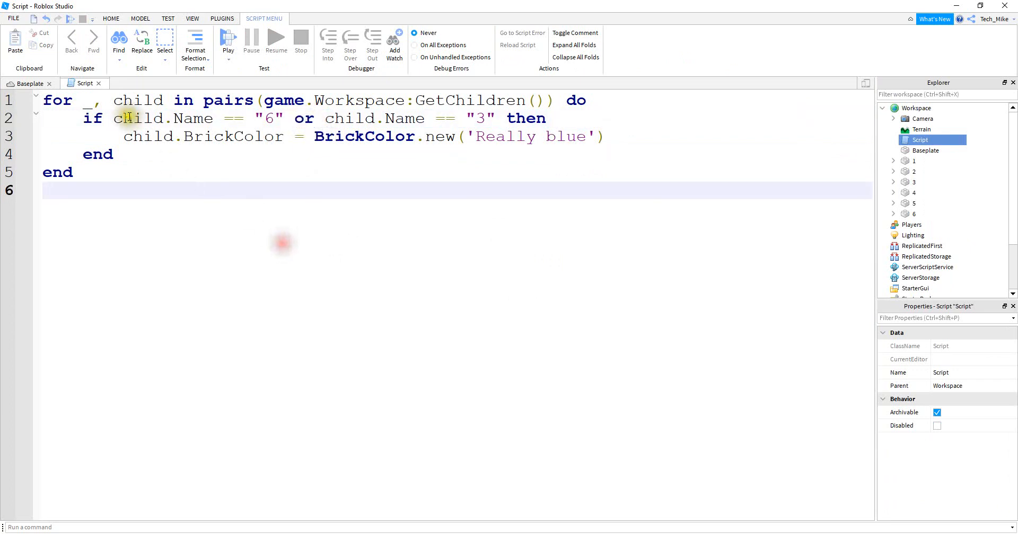
Review the name 6-or-3 condition and end its playtest before adding the color flag
drag(114, 119, 377, 119)
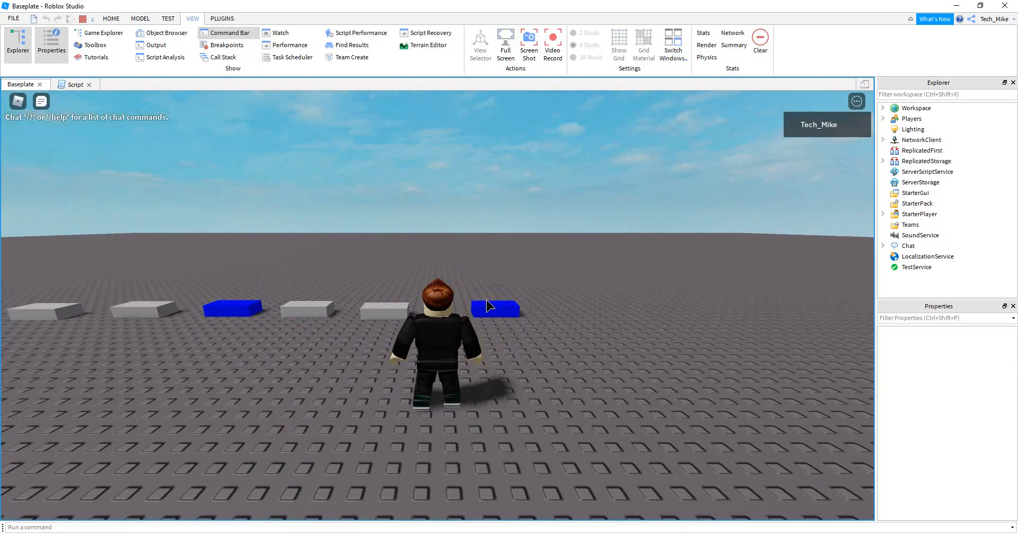
click(67, 84)
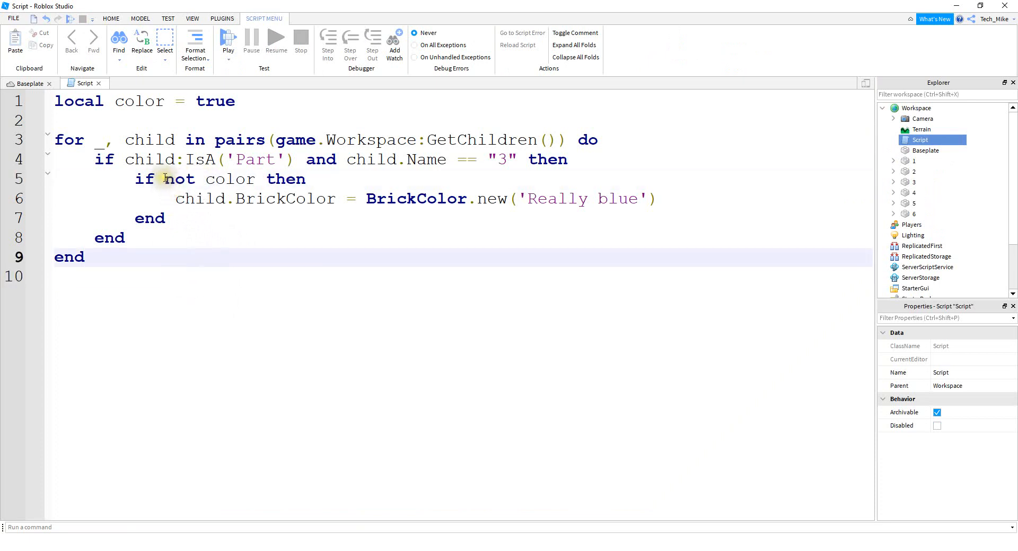
Set the color flag to false, playtest part 3 turning blue, and highlight the 'not' operator
double_click(230, 179)
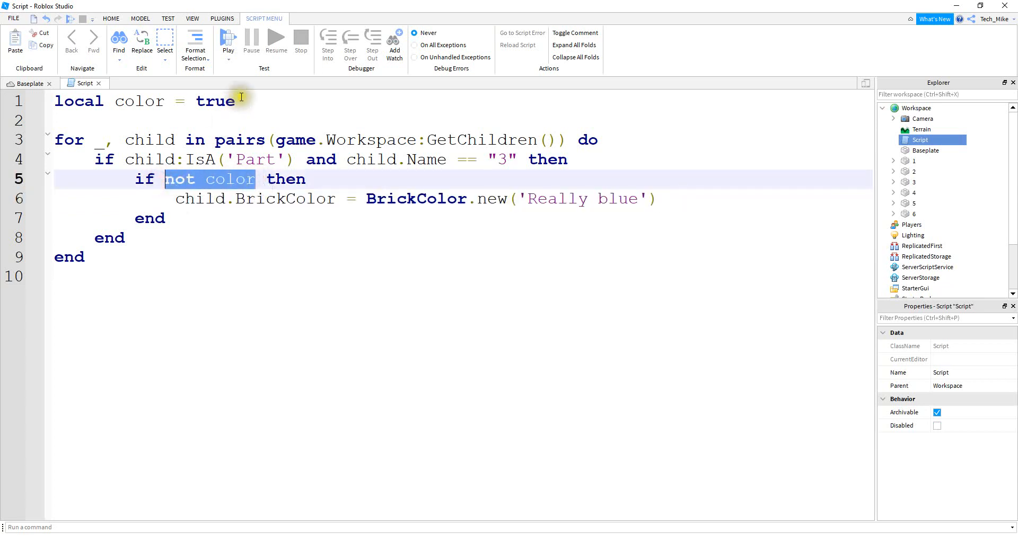
text(false)
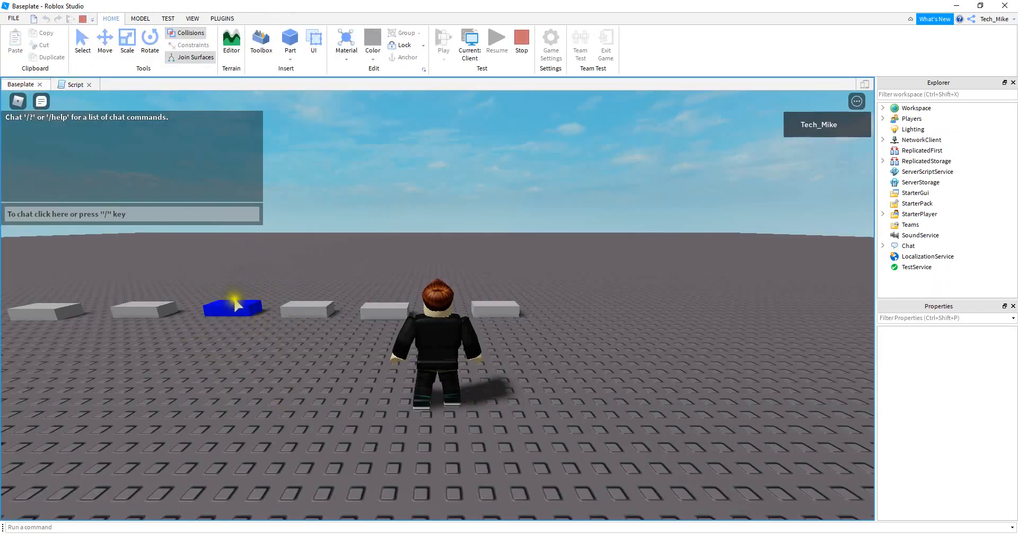
click(70, 85)
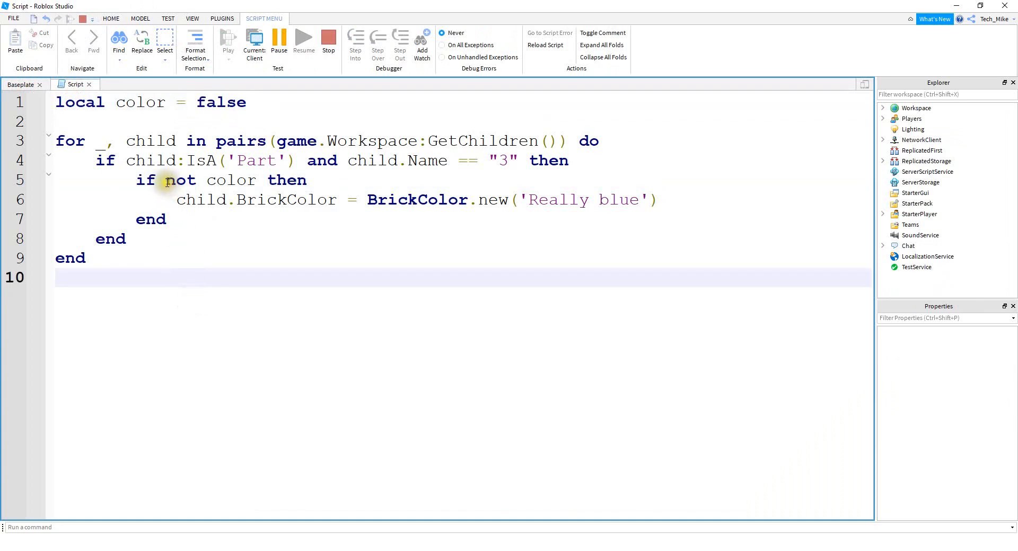
double_click(180, 180)
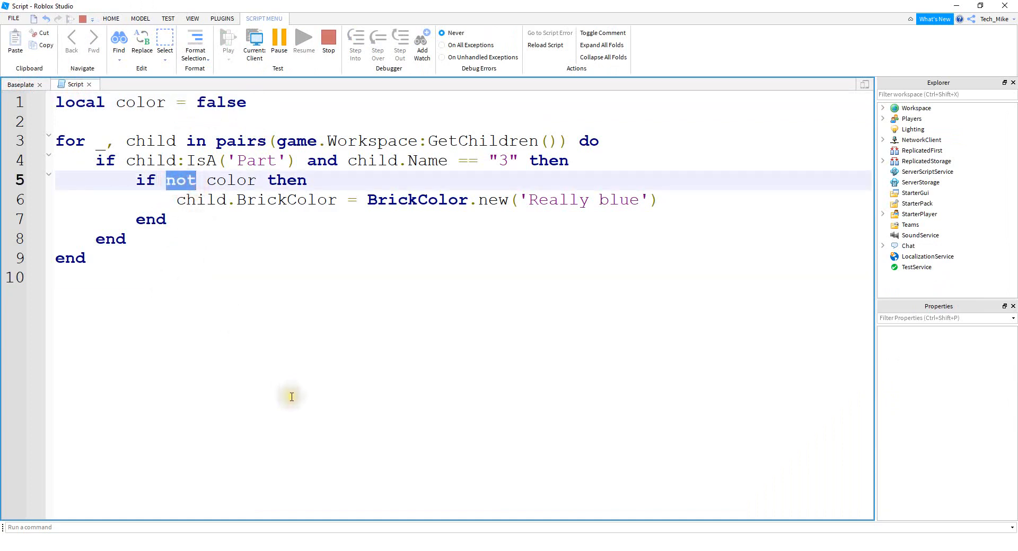